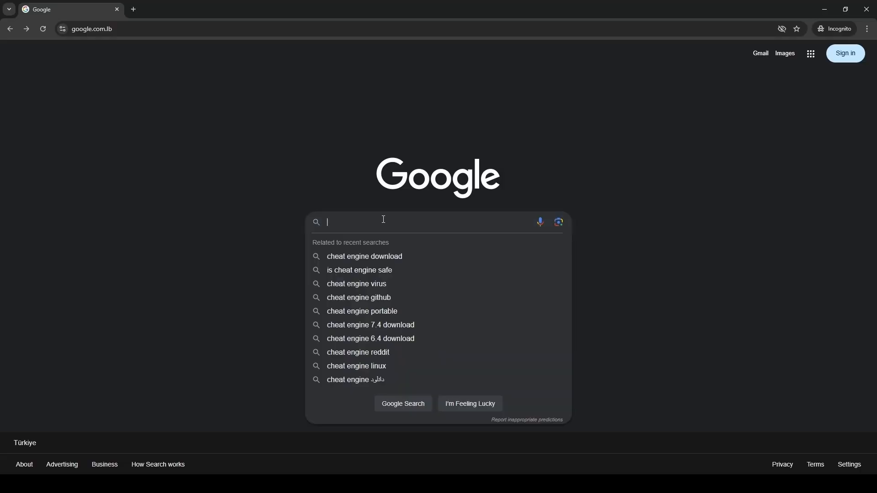
Search Google for 'cheat engine download' and start saving the installer.
{"action": "type", "text": "cheat"}
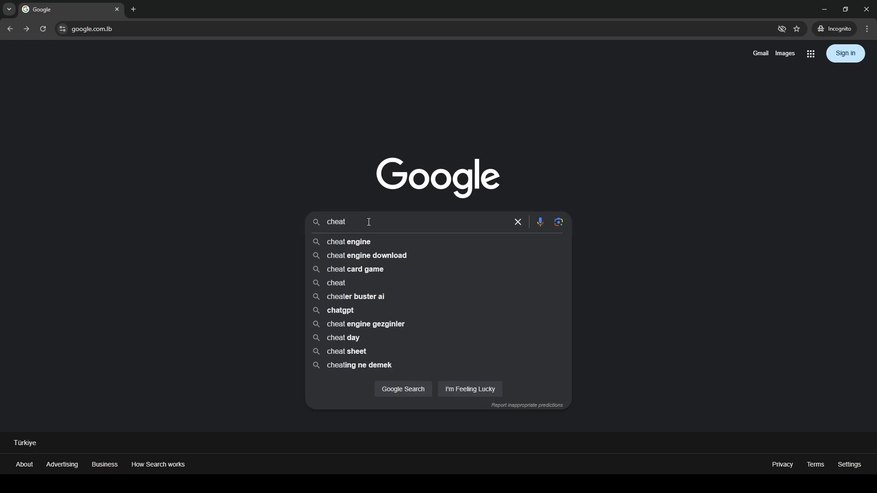
{"action": "left_click", "coordinate": [349, 242]}
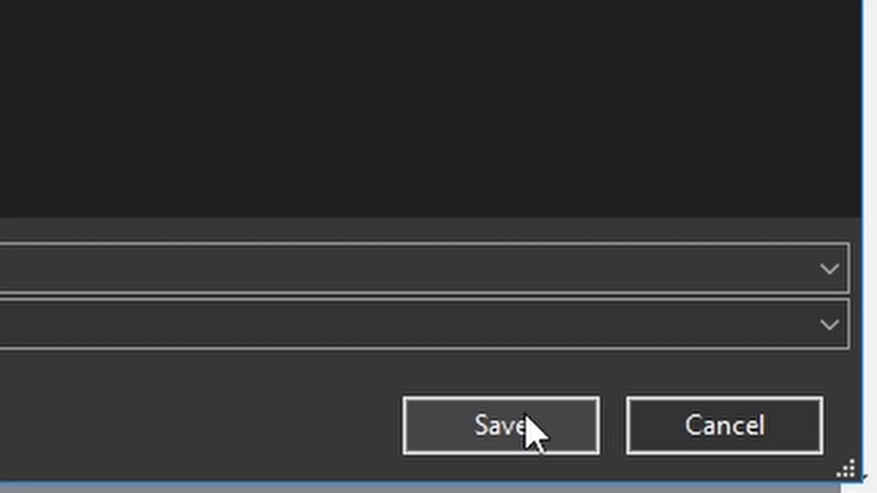
Save the Cheat Engine installer, decline the Yandex and McAfee offers, and launch it.
{"action": "left_click", "coordinate": [500, 425]}
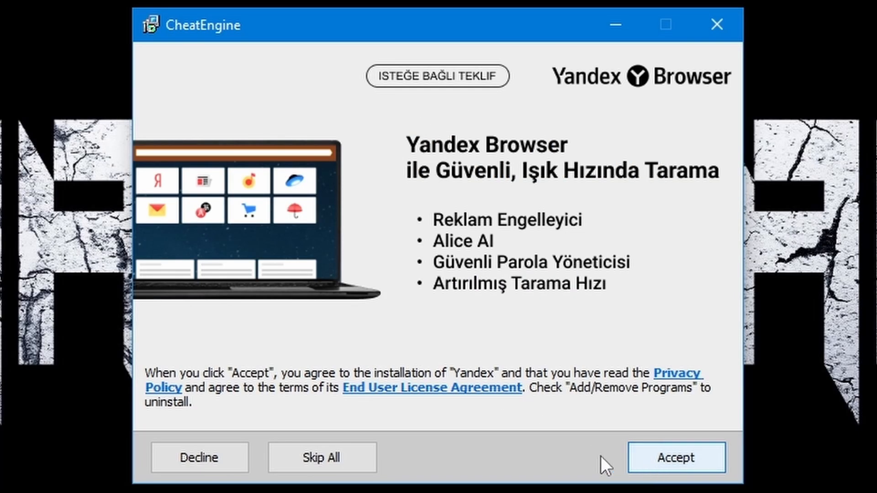
{"action": "left_click", "coordinate": [676, 457]}
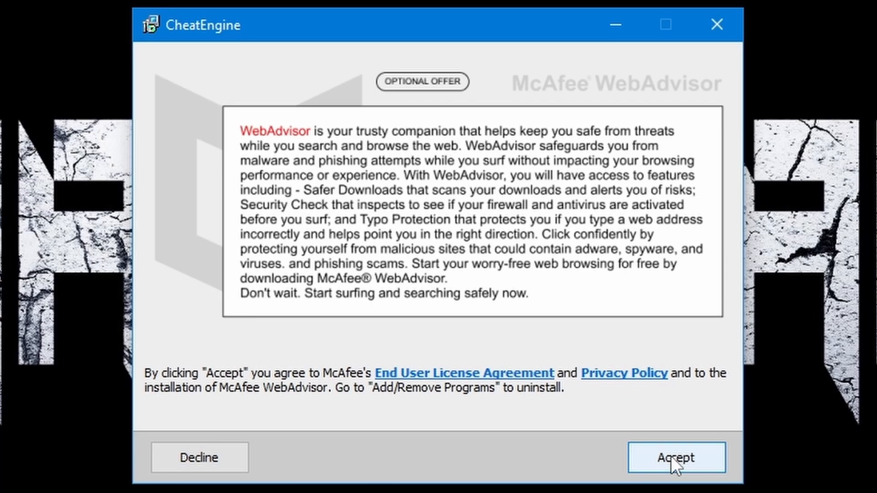
{"action": "left_click", "coordinate": [676, 458]}
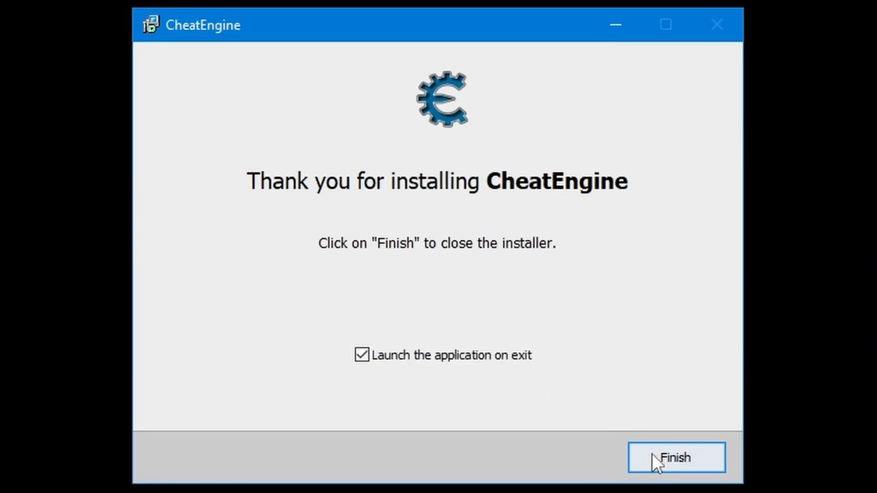
{"action": "left_click", "coordinate": [675, 457]}
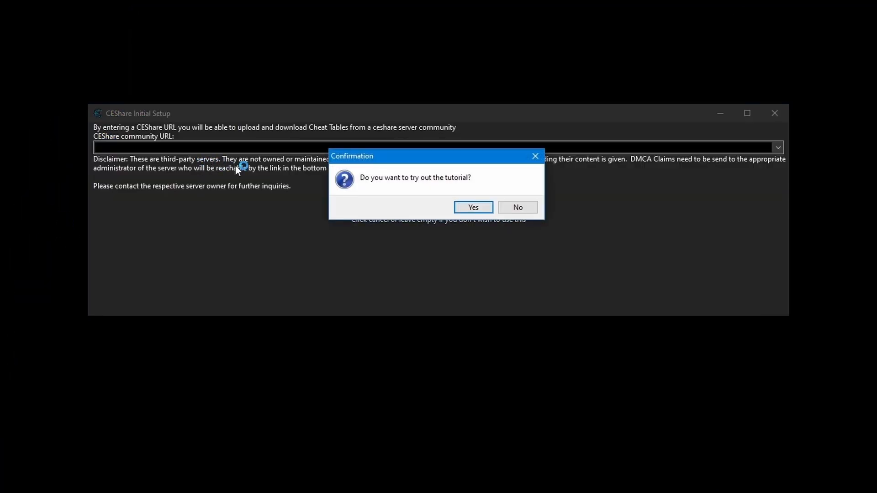
Decline the tutorial and CEShare Initial Setup, then open and close Settings.
{"action": "left_click", "coordinate": [516, 207]}
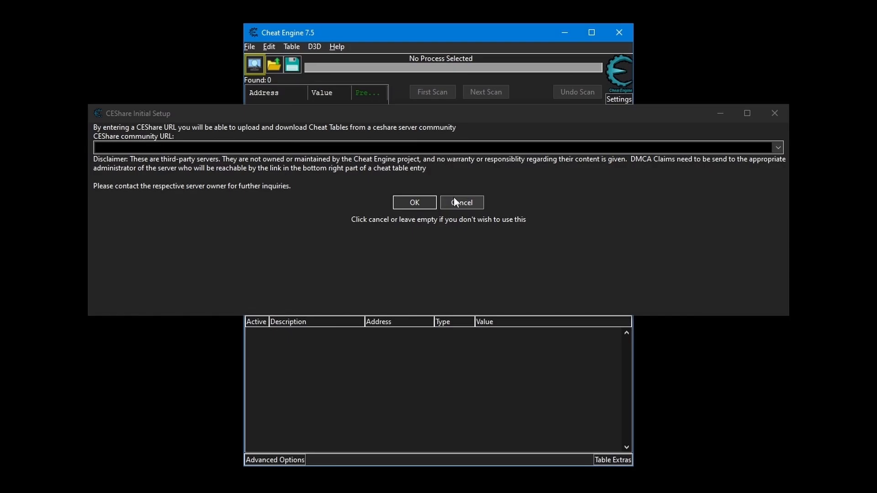
{"action": "left_click", "coordinate": [460, 201]}
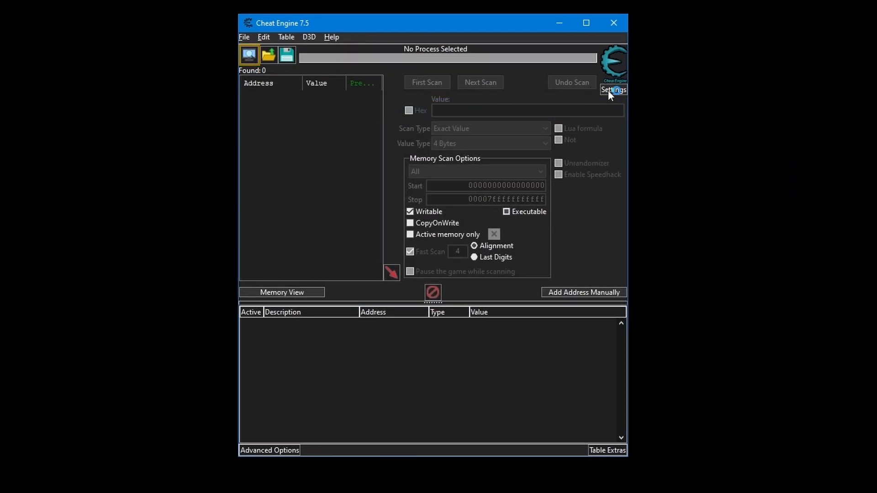
{"action": "left_click", "coordinate": [613, 90]}
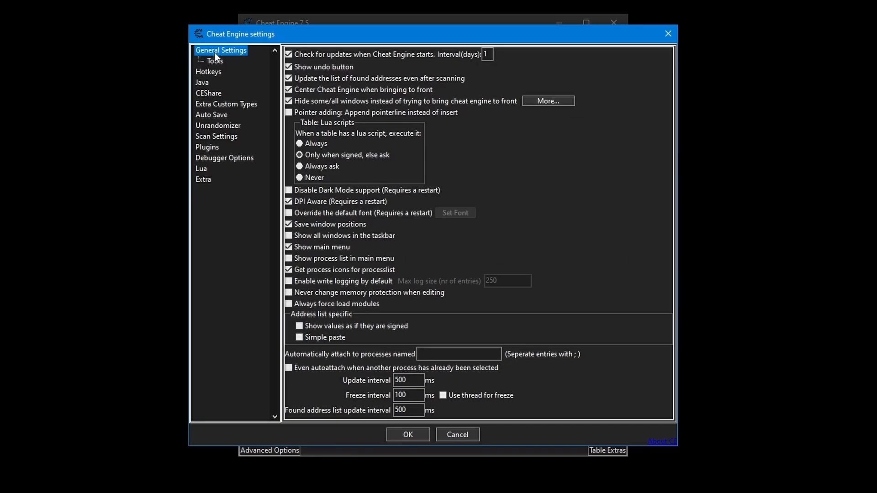
{"action": "mouse_move", "coordinate": [298, 192]}
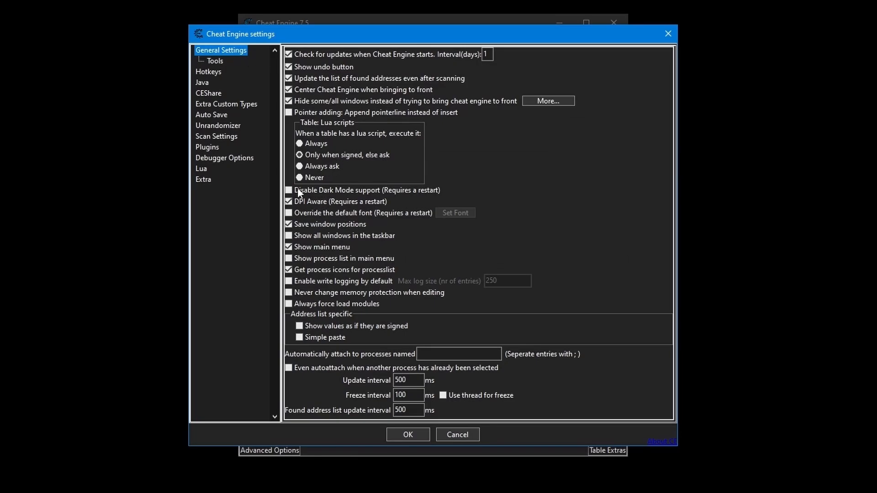
{"action": "left_click", "coordinate": [289, 190]}
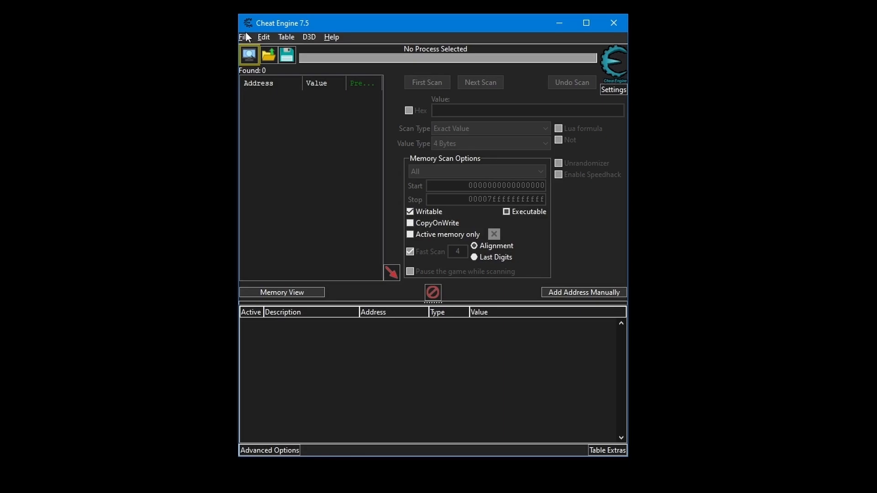
Attach Cheat Engine to the Wrap House Simulator process from the process list.
{"action": "left_click", "coordinate": [244, 37]}
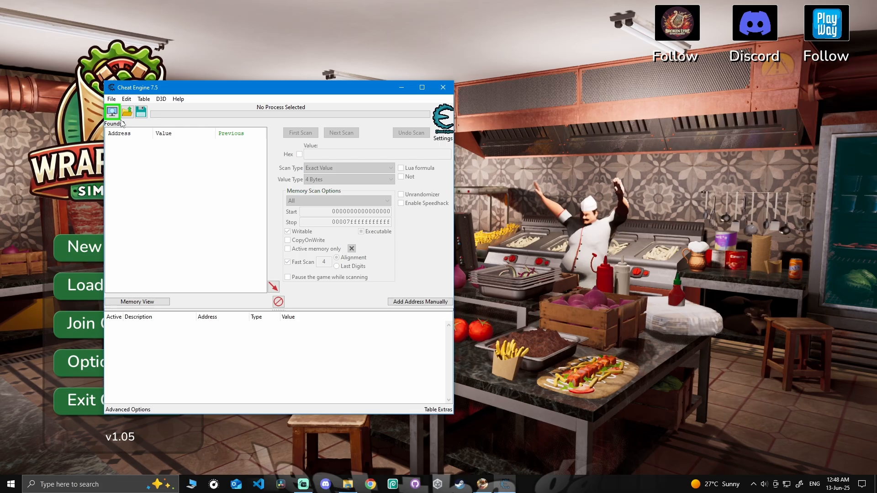
{"action": "left_click", "coordinate": [112, 112]}
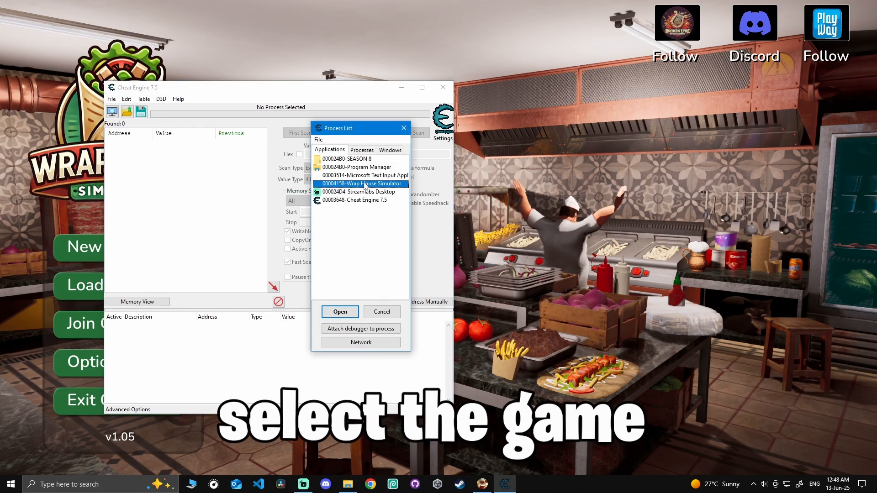
{"action": "left_click", "coordinate": [339, 311]}
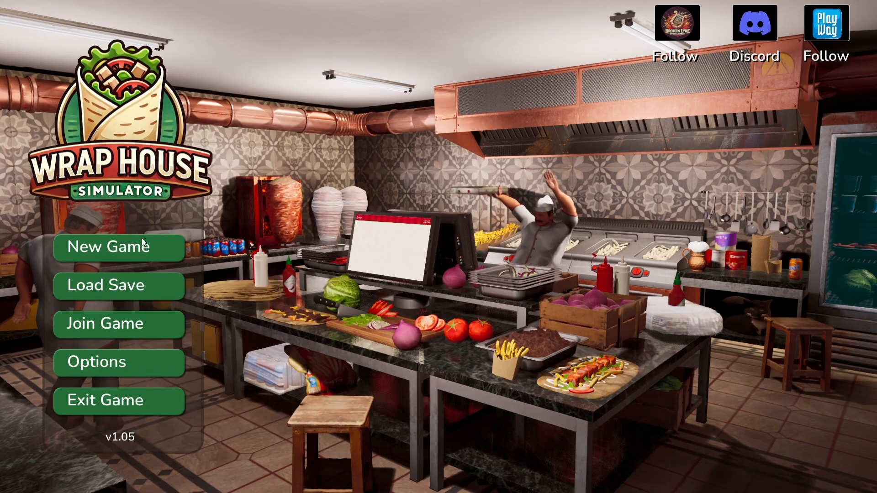
Start a new Wrap House Simulator game on Casual difficulty.
{"action": "left_click", "coordinate": [118, 247]}
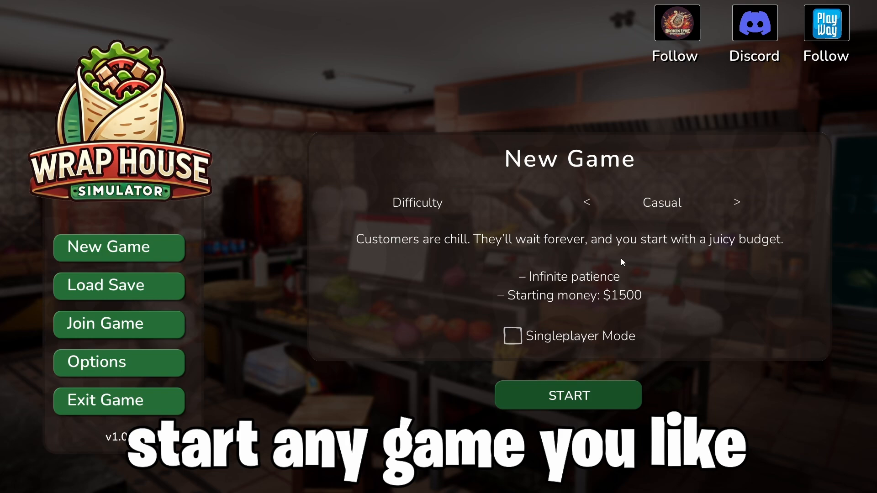
{"action": "left_click", "coordinate": [567, 395]}
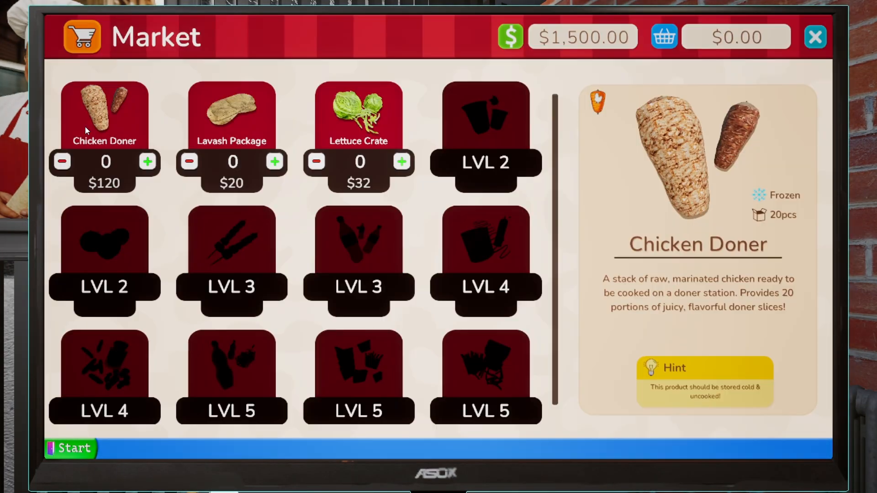
Run a first scan for 1500 as a Double value.
{"action": "left_click", "coordinate": [358, 115]}
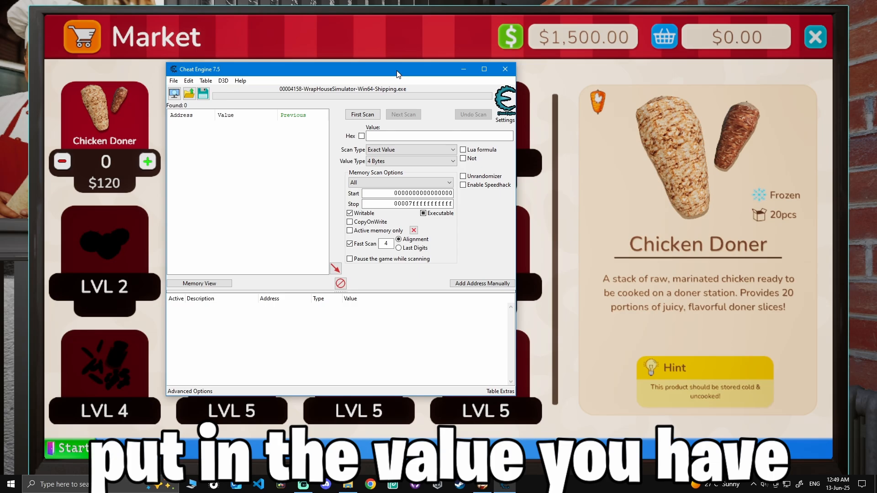
{"action": "left_click", "coordinate": [410, 150]}
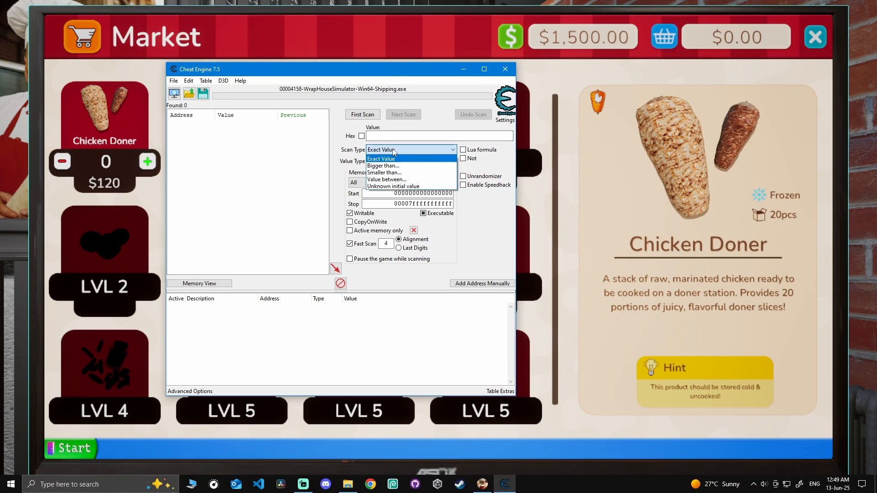
{"action": "left_click", "coordinate": [411, 161]}
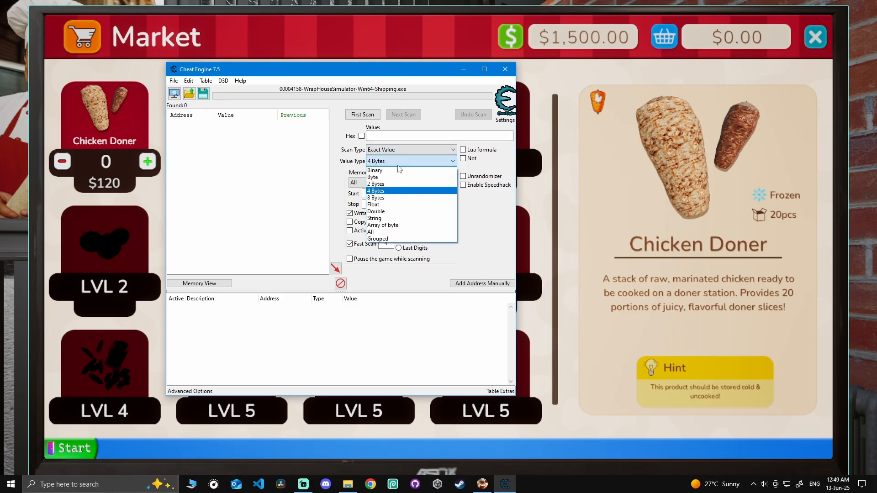
{"action": "left_click", "coordinate": [375, 211]}
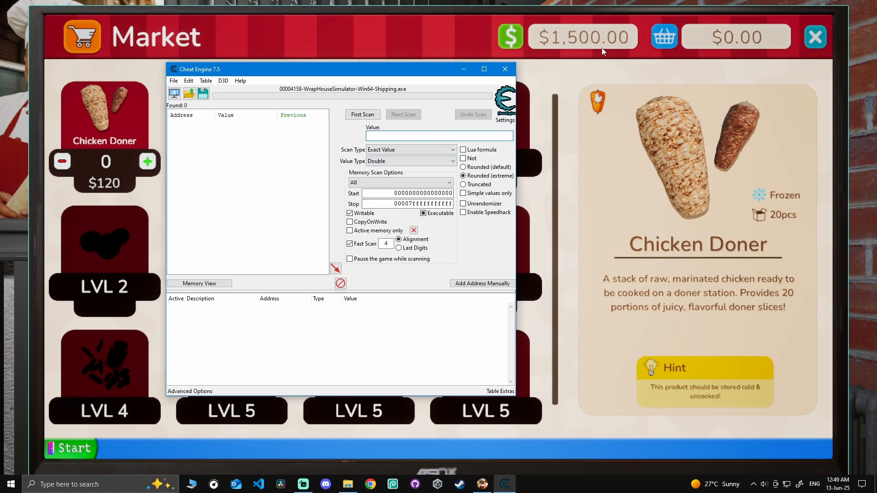
{"action": "type", "text": "150"}
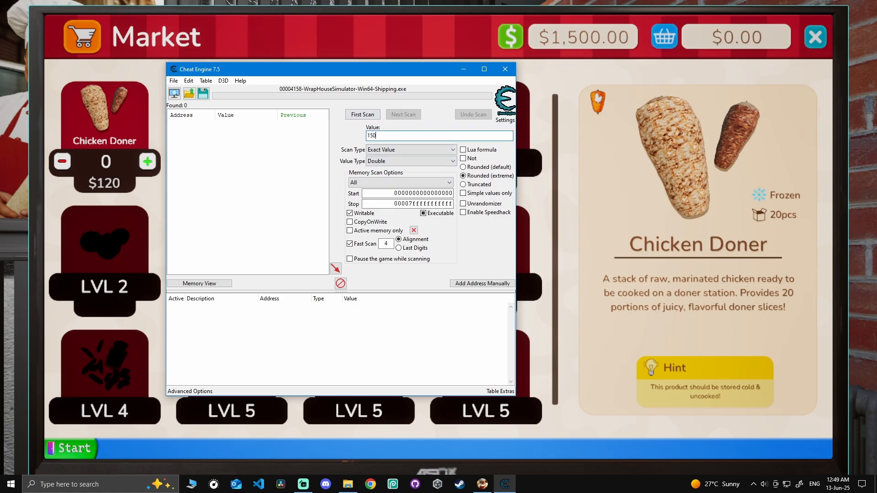
{"action": "left_click", "coordinate": [361, 114]}
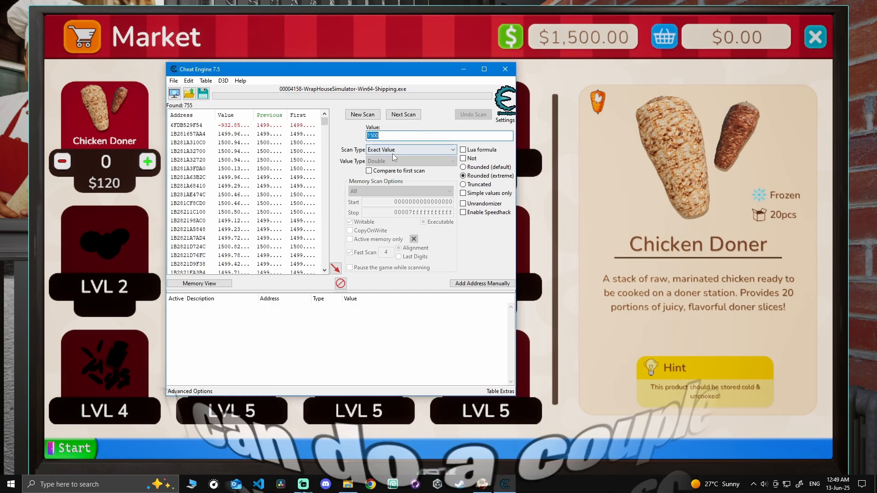
Narrow the results with an 'Unchanged value' next scan.
{"action": "left_click", "coordinate": [411, 150]}
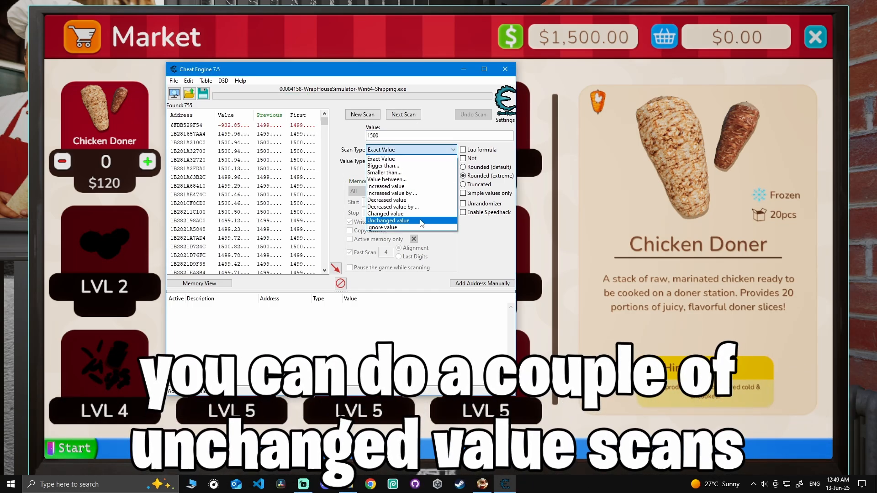
{"action": "left_click", "coordinate": [388, 220]}
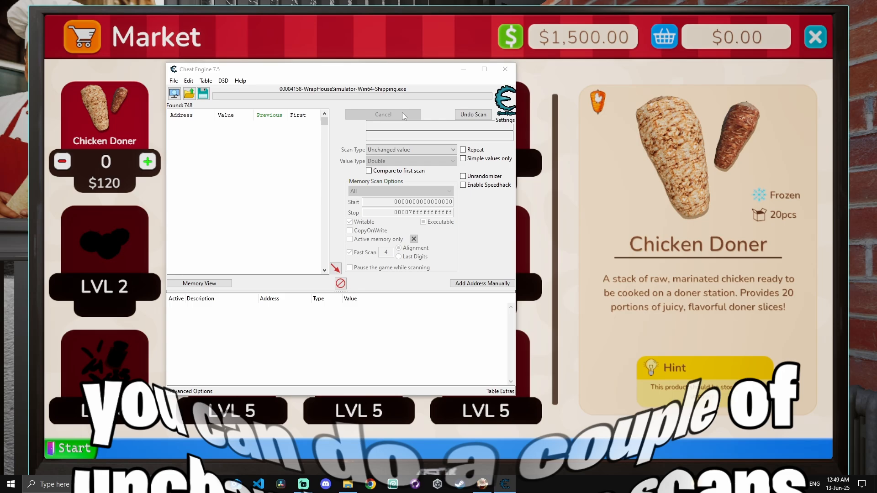
{"action": "left_click", "coordinate": [411, 150]}
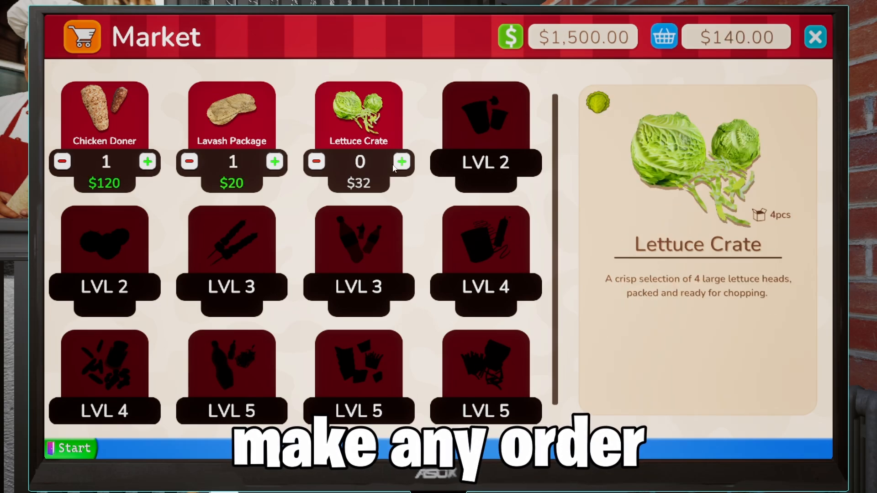
Add a Lettuce Crate to the Market order and go to the cart.
{"action": "left_click", "coordinate": [402, 162]}
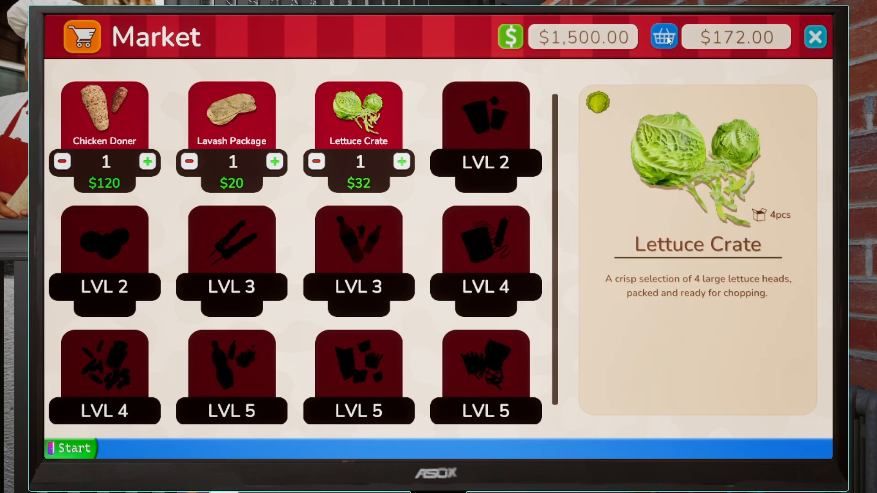
{"action": "left_click", "coordinate": [663, 37]}
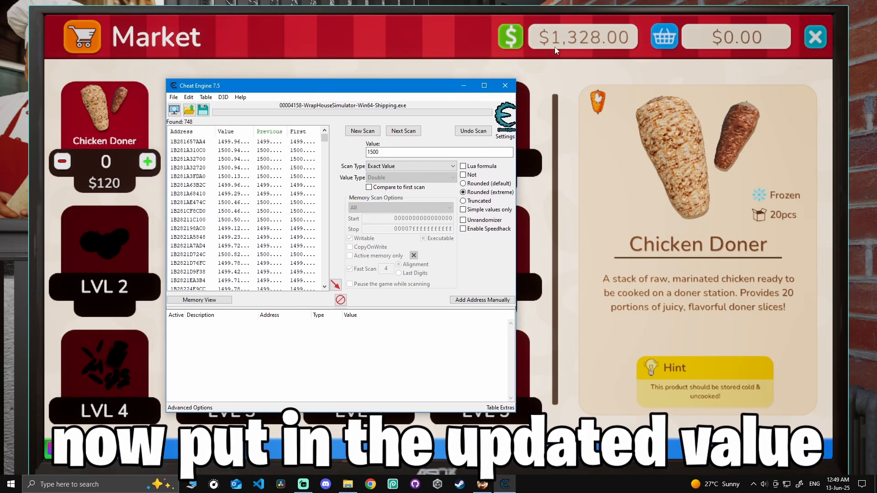
Narrow the scan to the seven addresses now holding 1328.
{"action": "triple_click", "coordinate": [411, 152]}
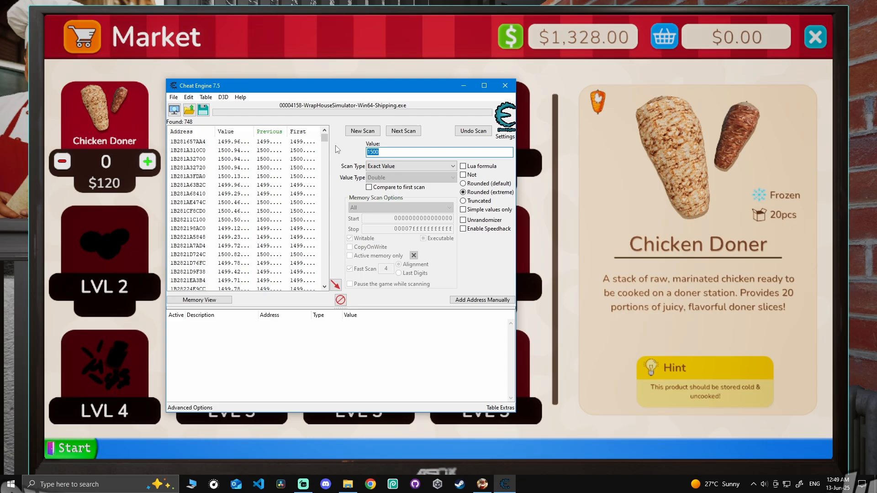
{"action": "type", "text": "1328"}
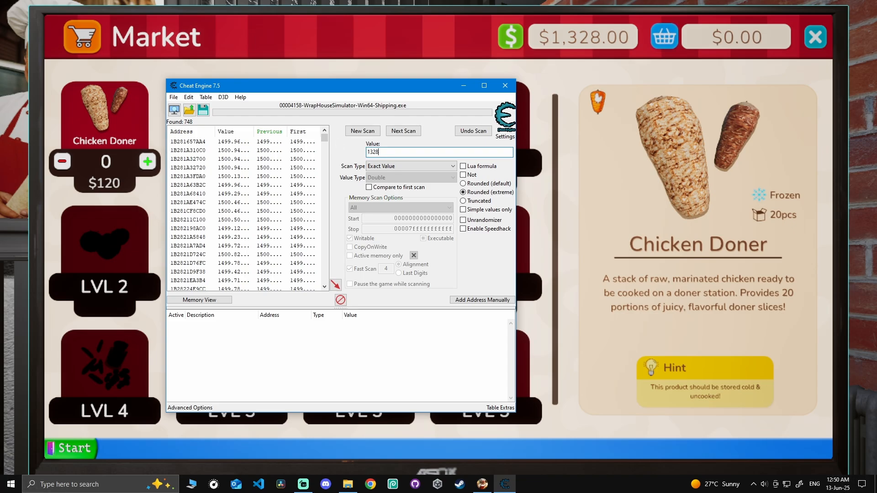
{"action": "left_click", "coordinate": [402, 130]}
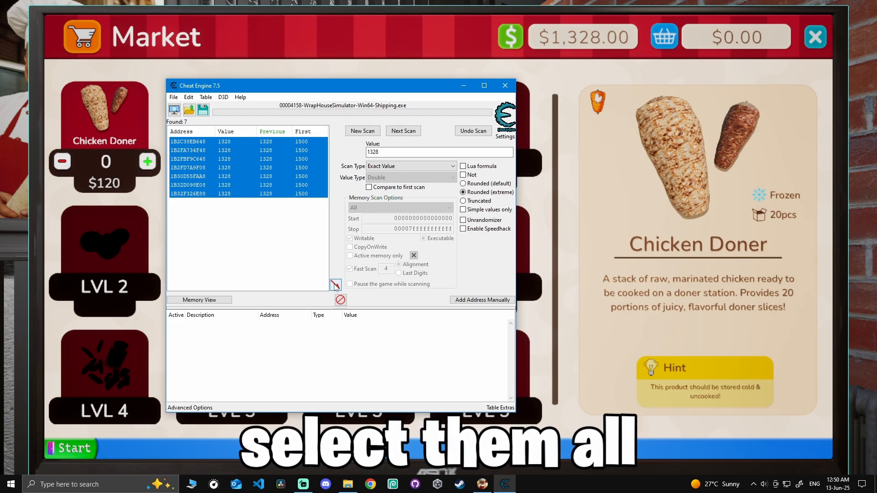
Add the seven addresses to the cheat table and set their value to 99,999.
{"action": "left_click", "coordinate": [335, 284]}
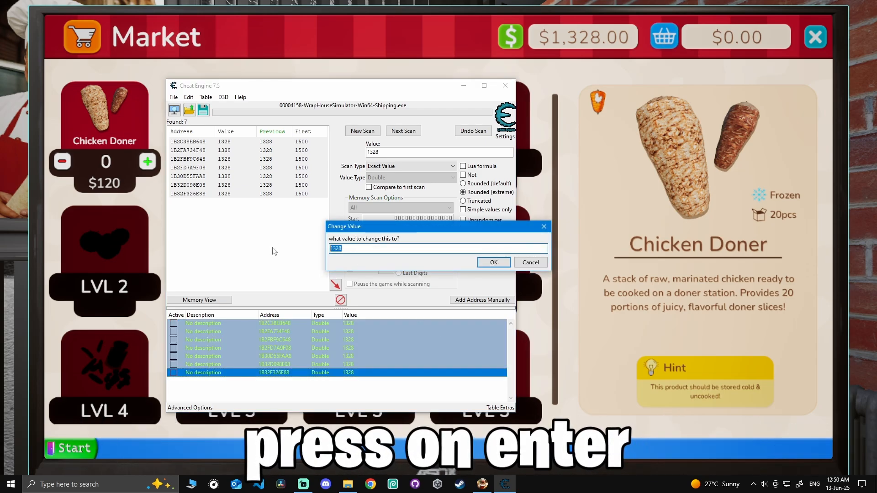
{"action": "type", "text": "9999"}
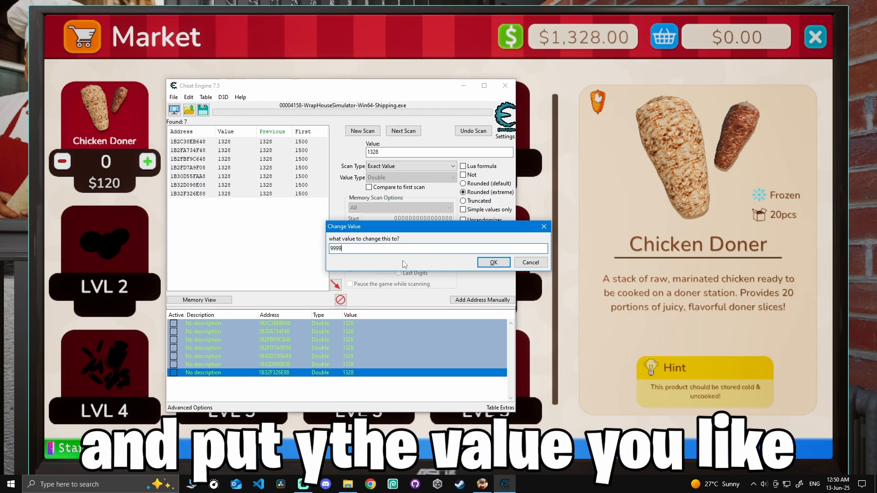
{"action": "left_click", "coordinate": [493, 262]}
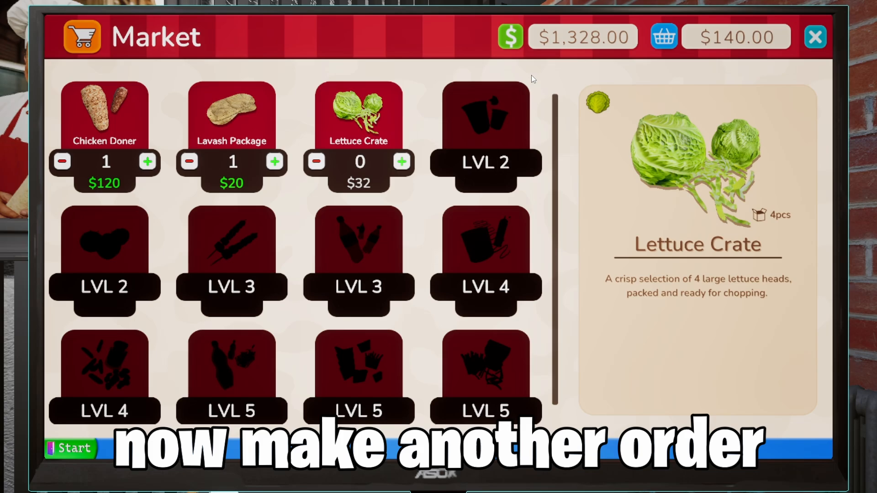
Buy the $140 doner and lavash order, then close the Market.
{"action": "left_click", "coordinate": [663, 36]}
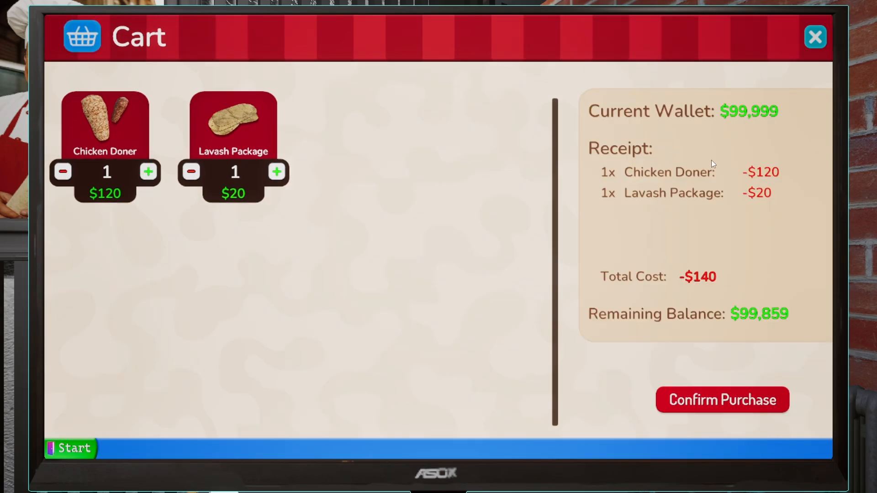
{"action": "left_click", "coordinate": [721, 399]}
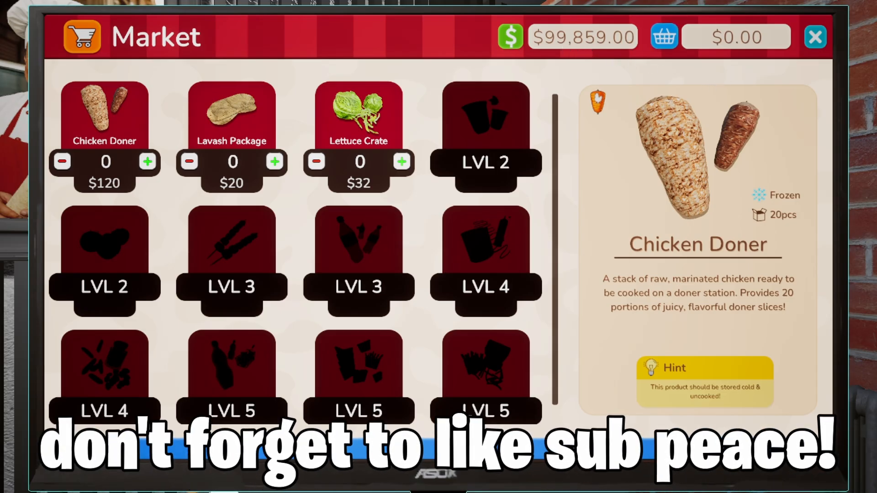
{"action": "left_click", "coordinate": [814, 37]}
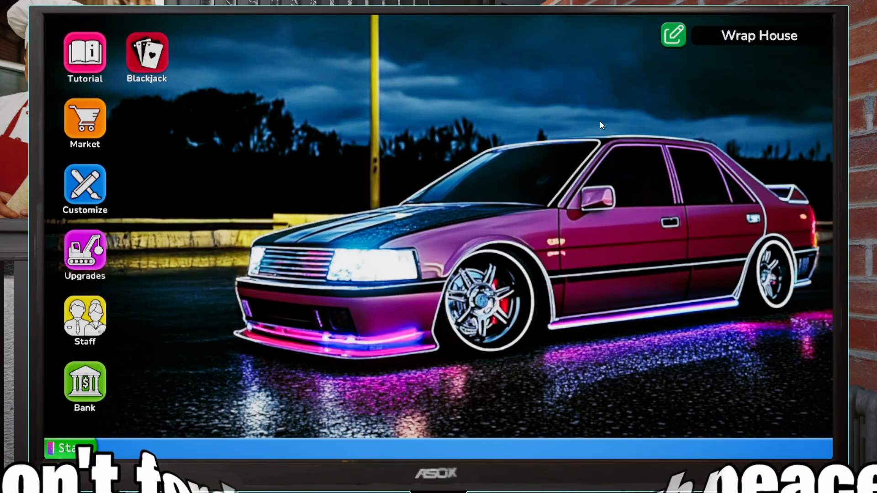